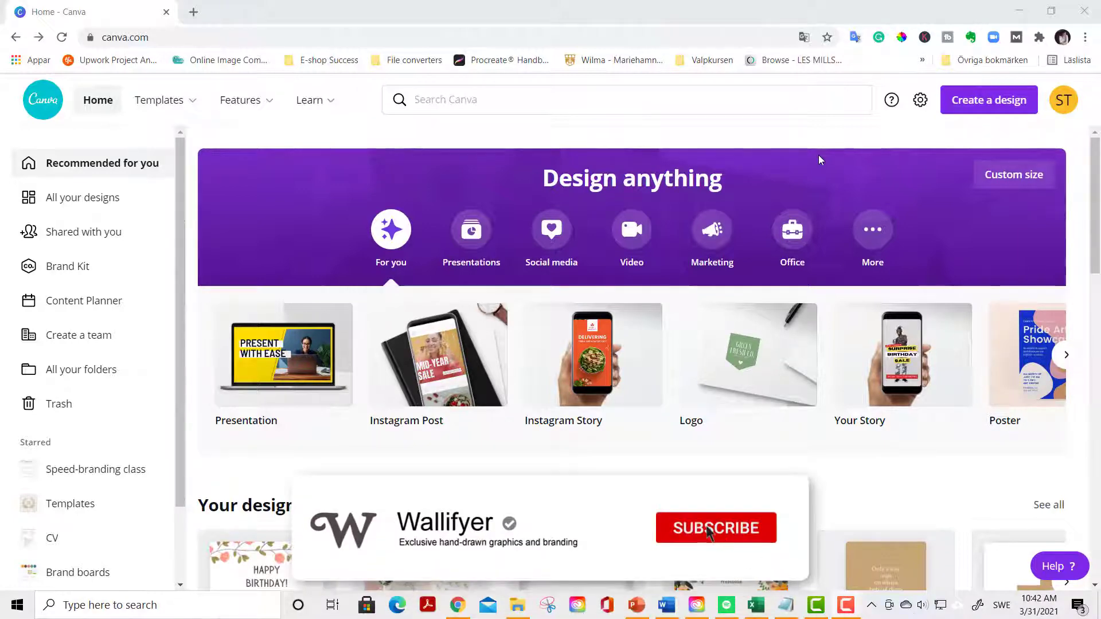
Search Create a design for 'birthday card' to find the Birthday Card format.
left_click(714, 528)
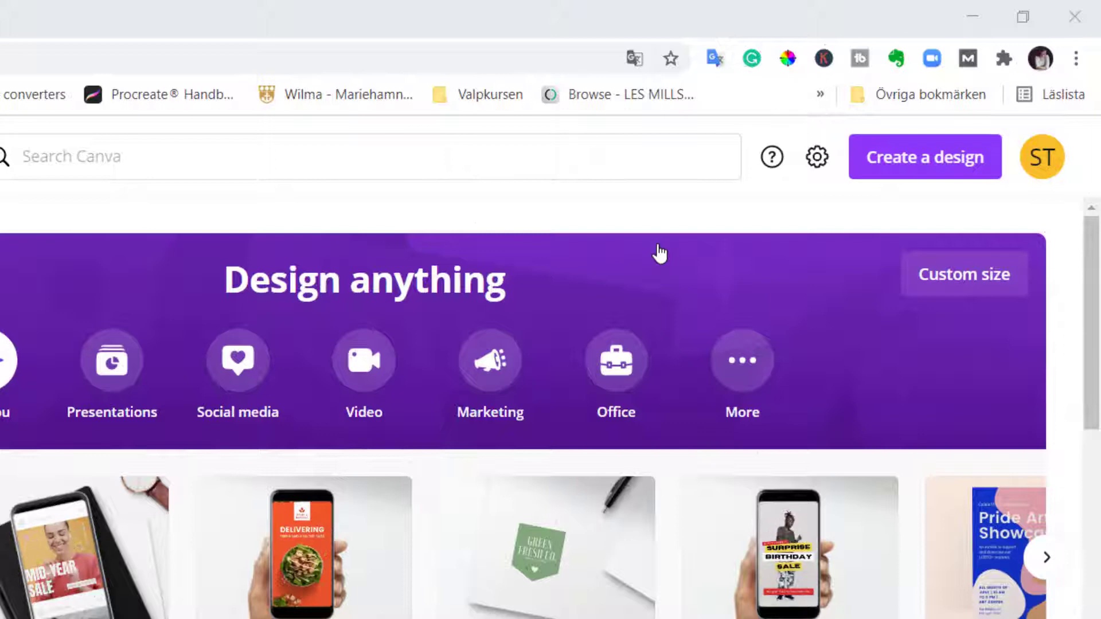
left_click(924, 157)
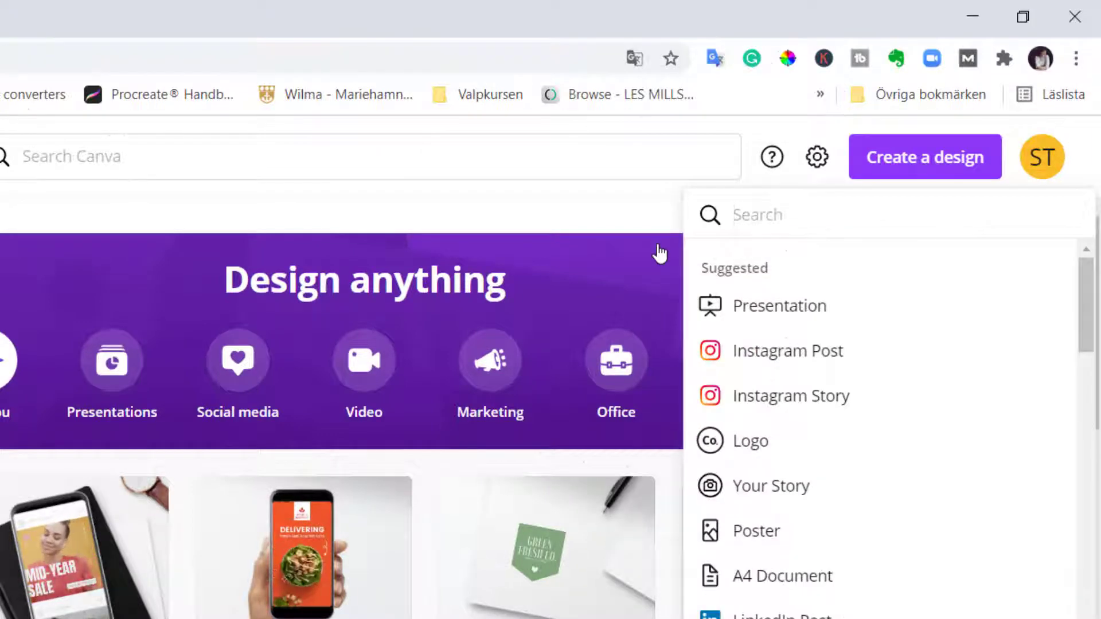
type("birthday card")
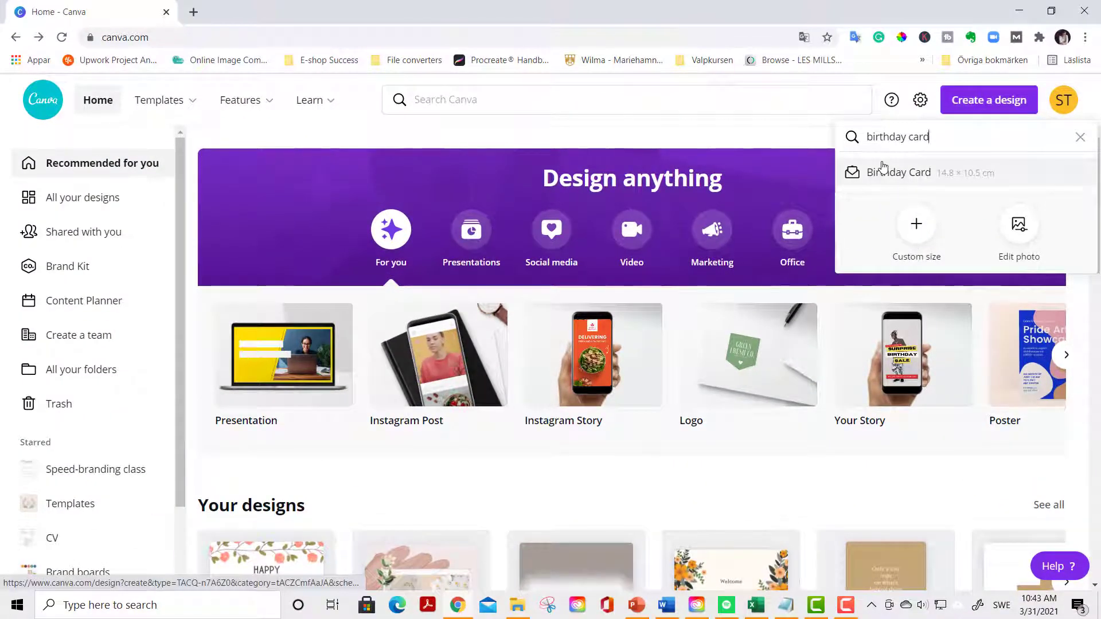
Start a blank Birthday Card design and add a heading text box.
left_click(899, 173)
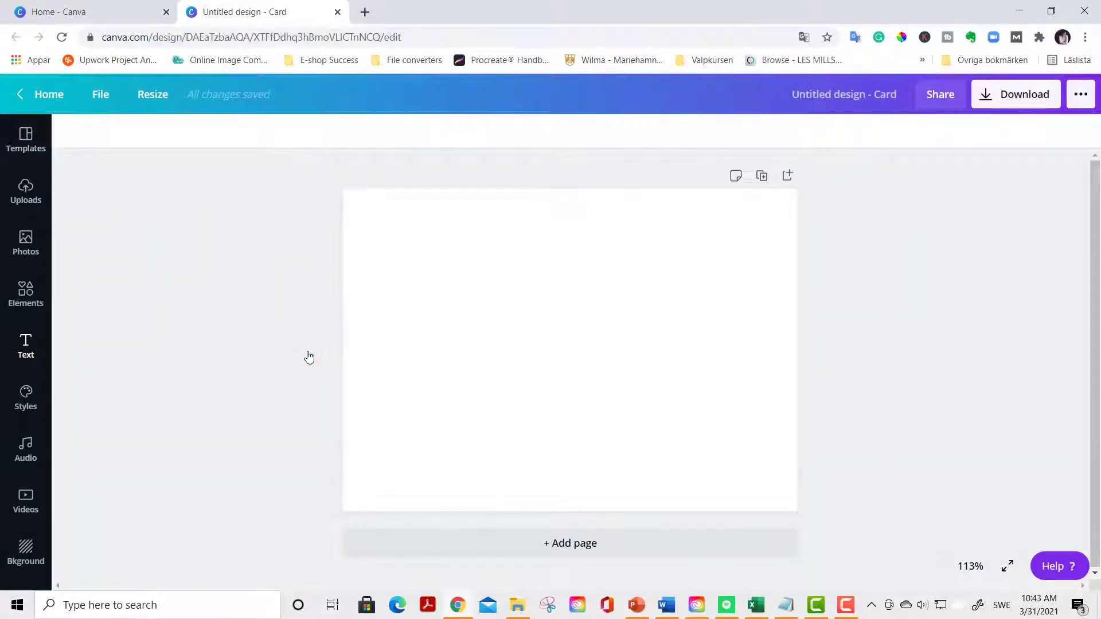
mouse_move(26, 344)
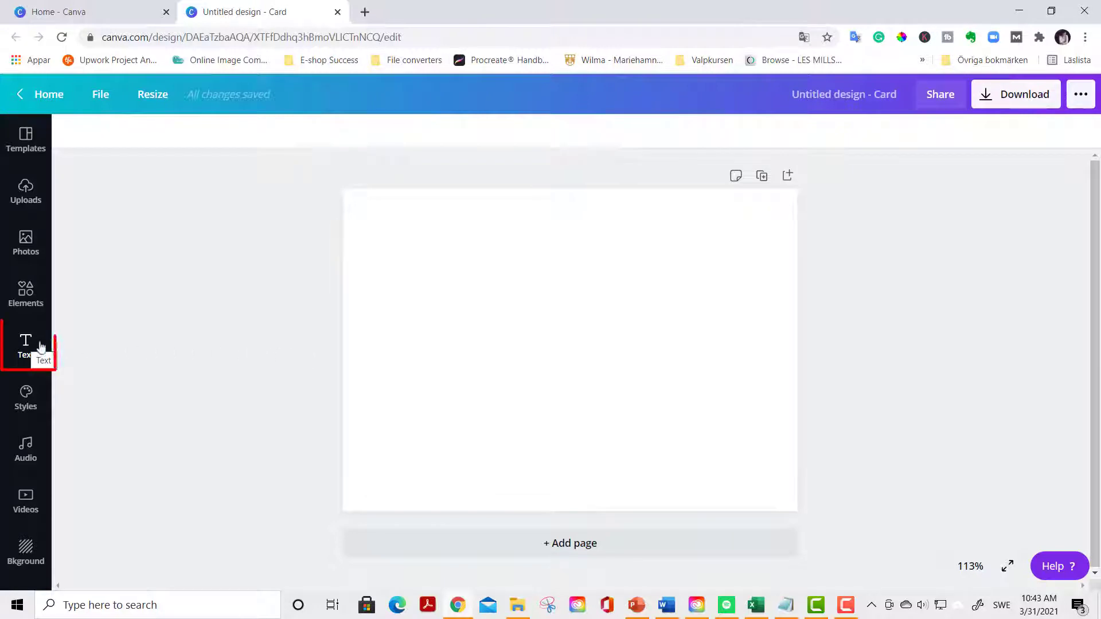
left_click(25, 344)
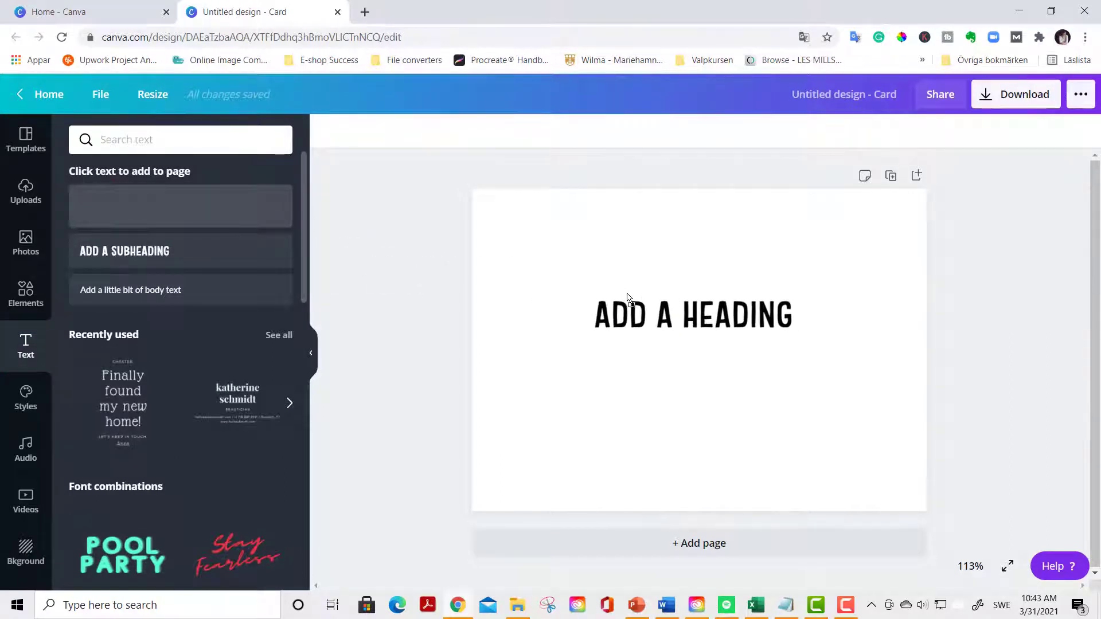
left_click(692, 316)
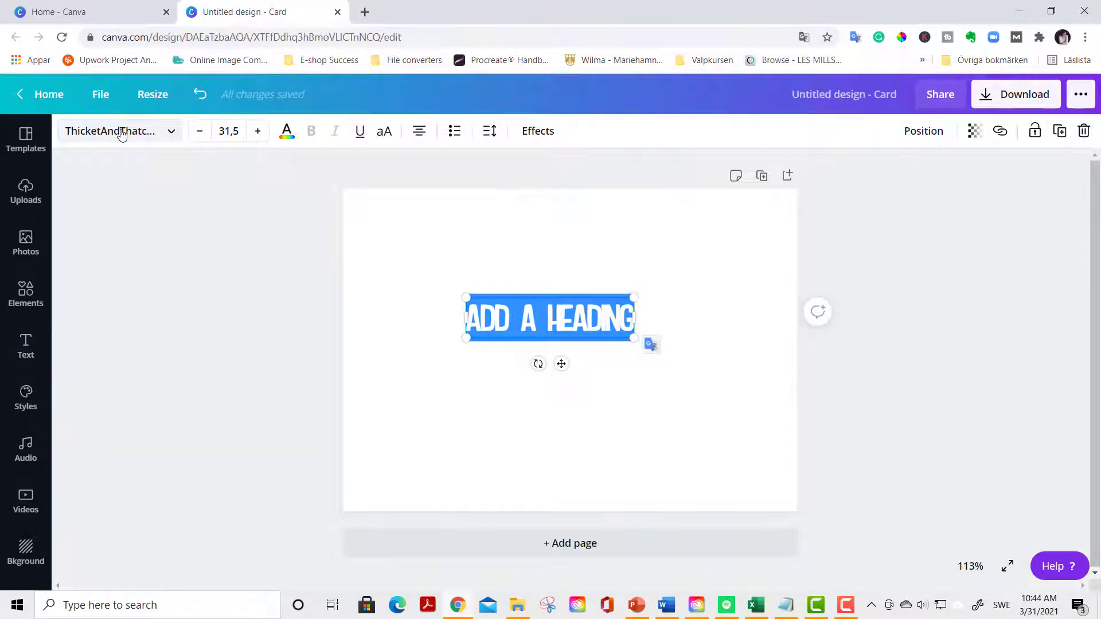
Change the heading font to Sensa Wild Fill via the font search.
left_click(112, 131)
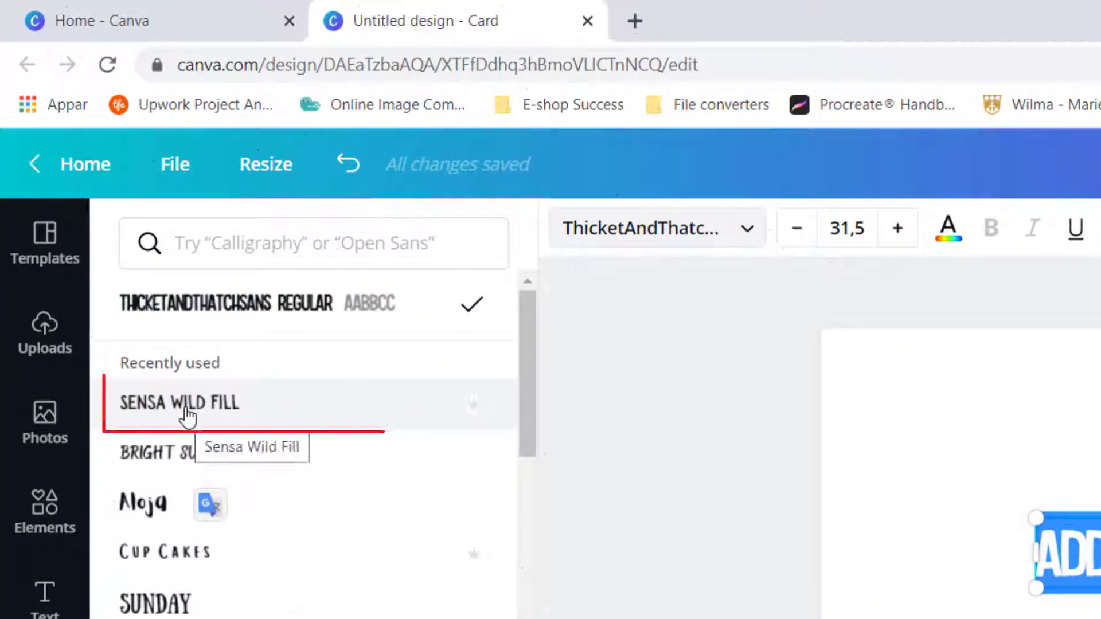
mouse_move(189, 404)
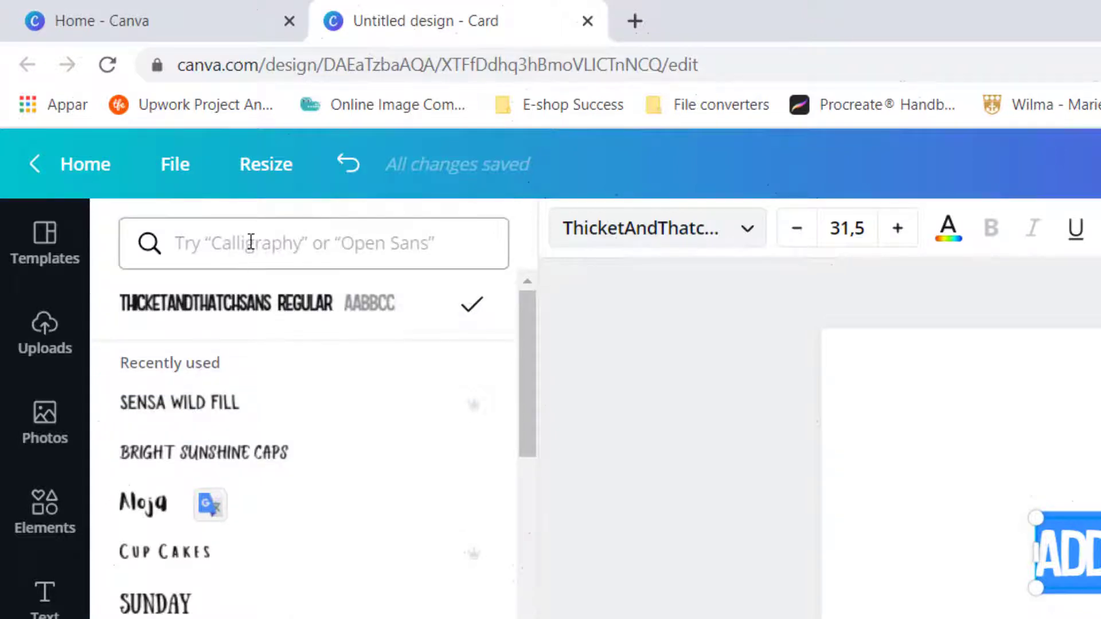
type("s")
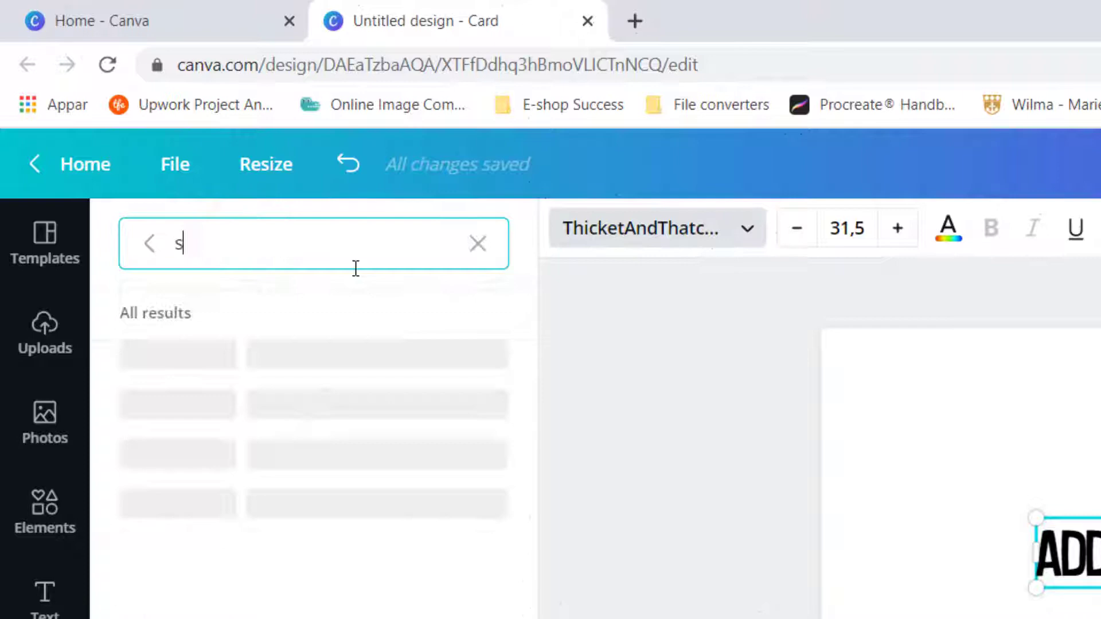
type("ensa w")
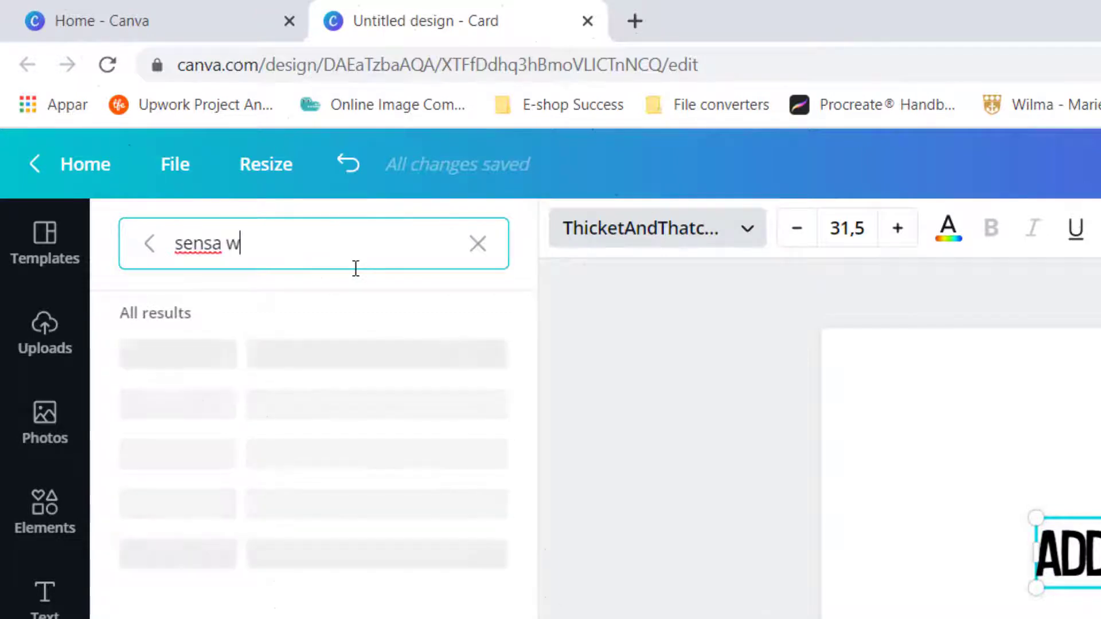
type("ild fi")
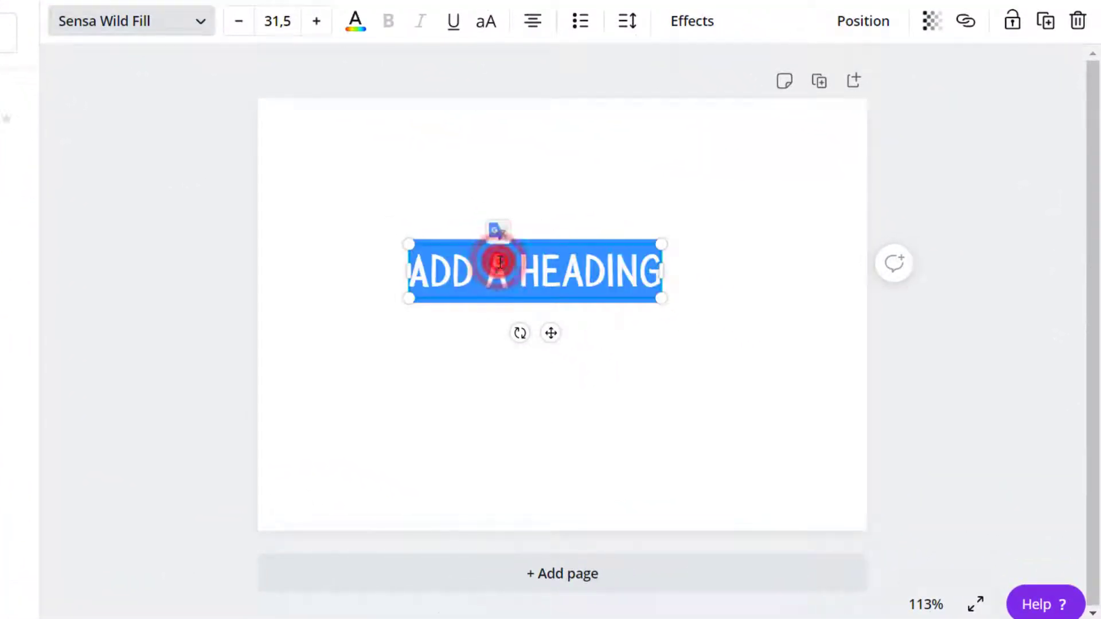
Replace the placeholder with HAPPY / BIRTHDAY! on two lines and nudge the text box into place.
type("H")
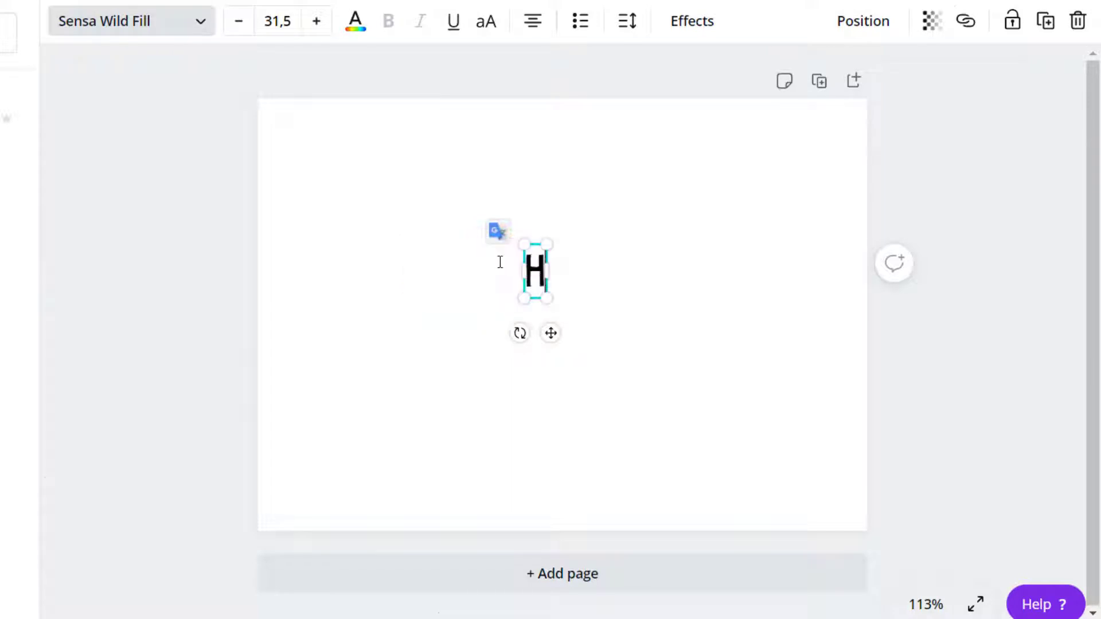
type("APP")
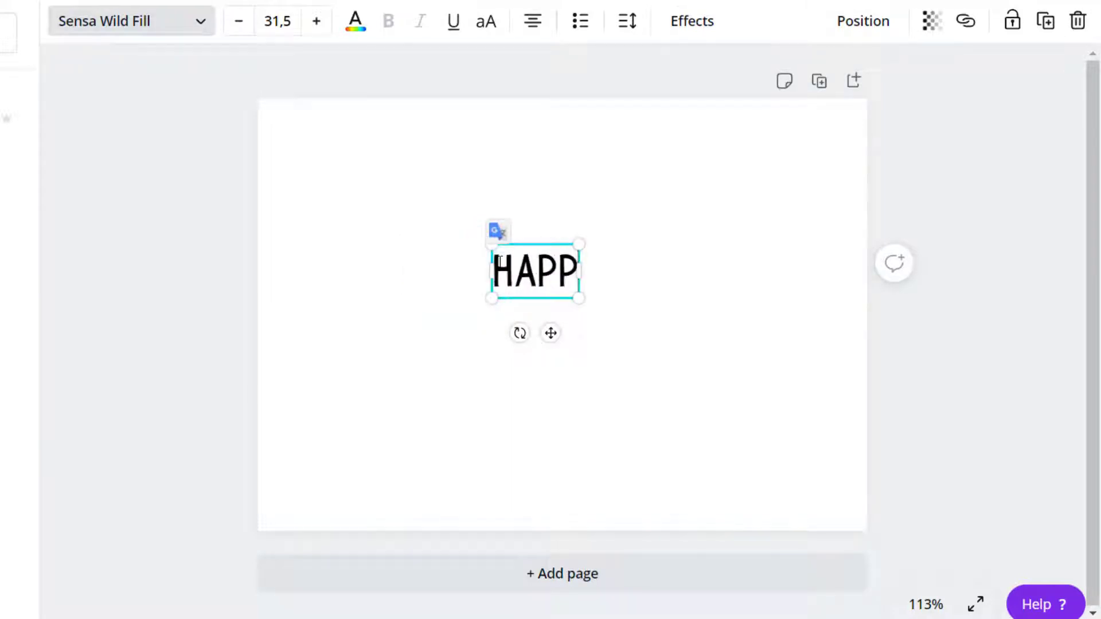
type("Y")
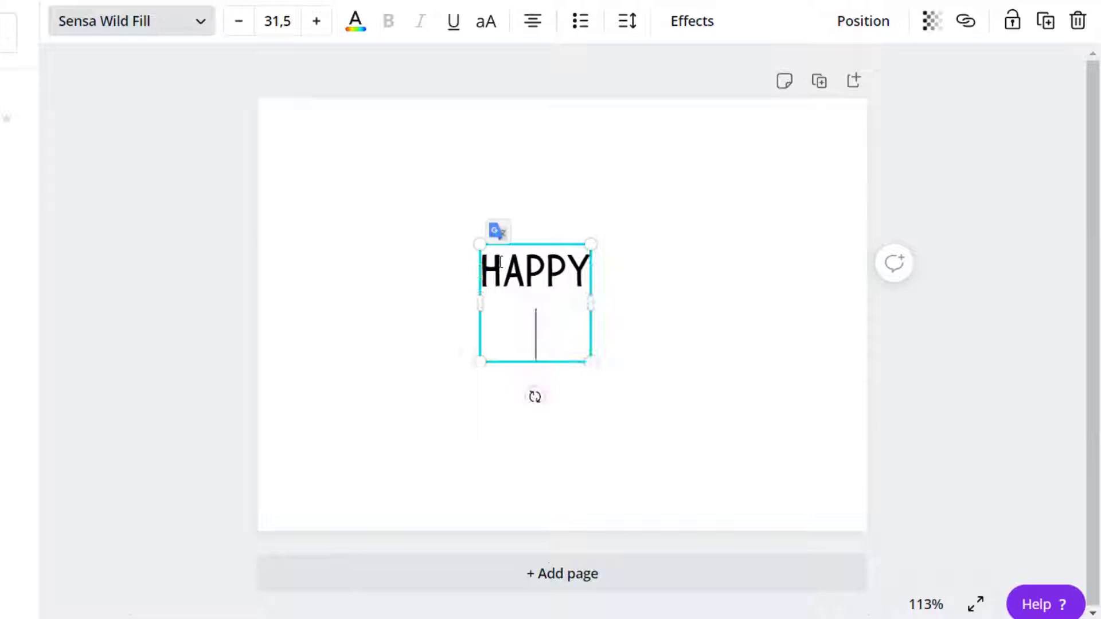
type("BIRT")
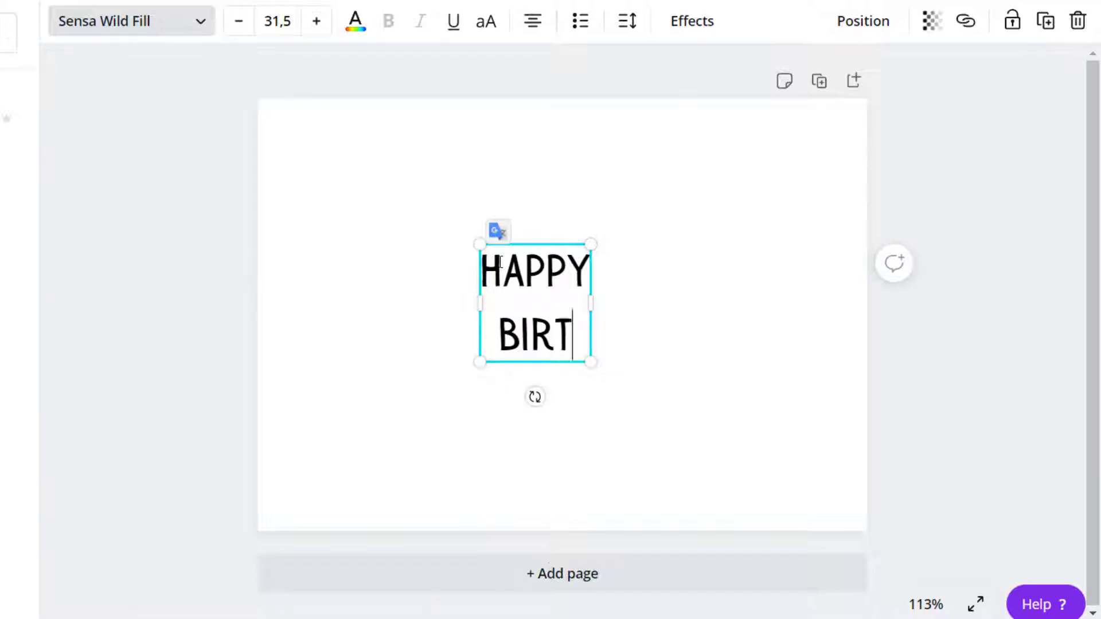
type("HDA")
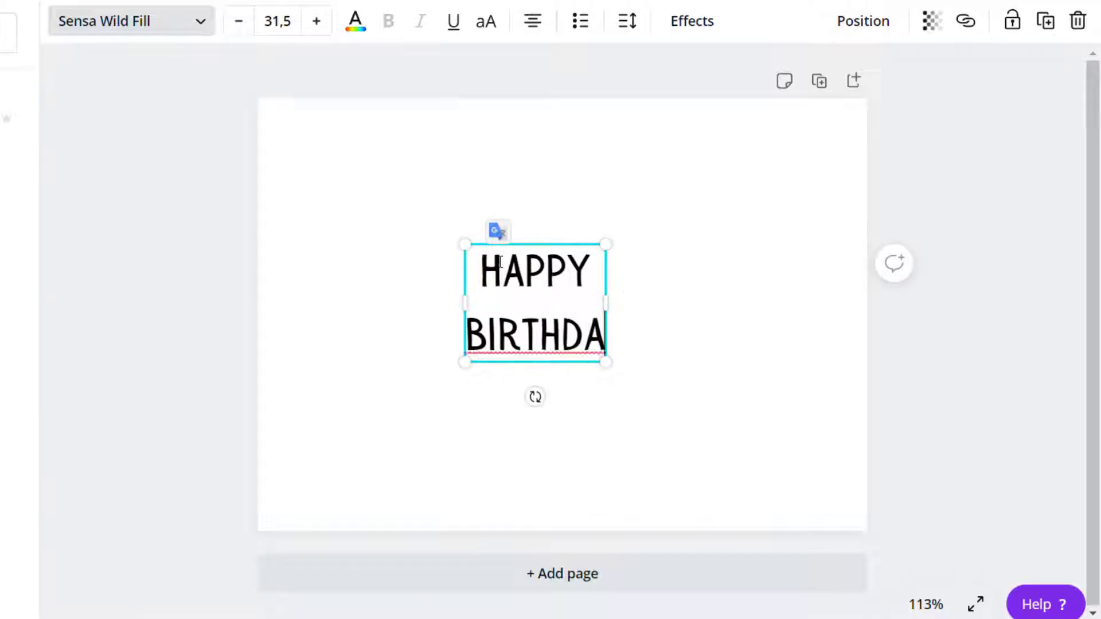
type("Y!")
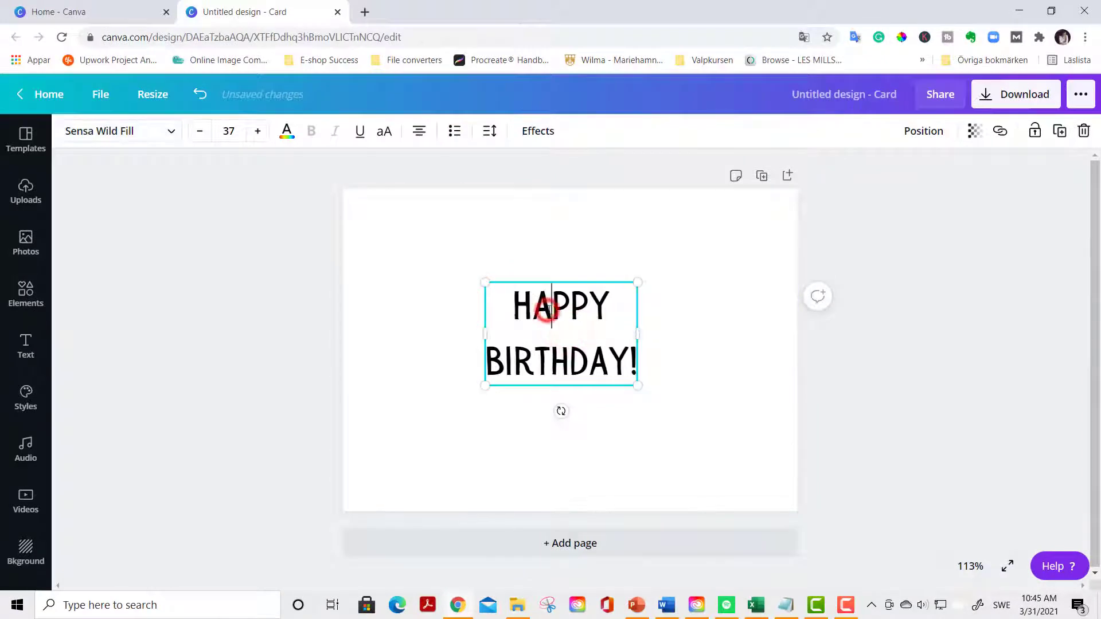
left_click_drag(560, 333, 570, 327)
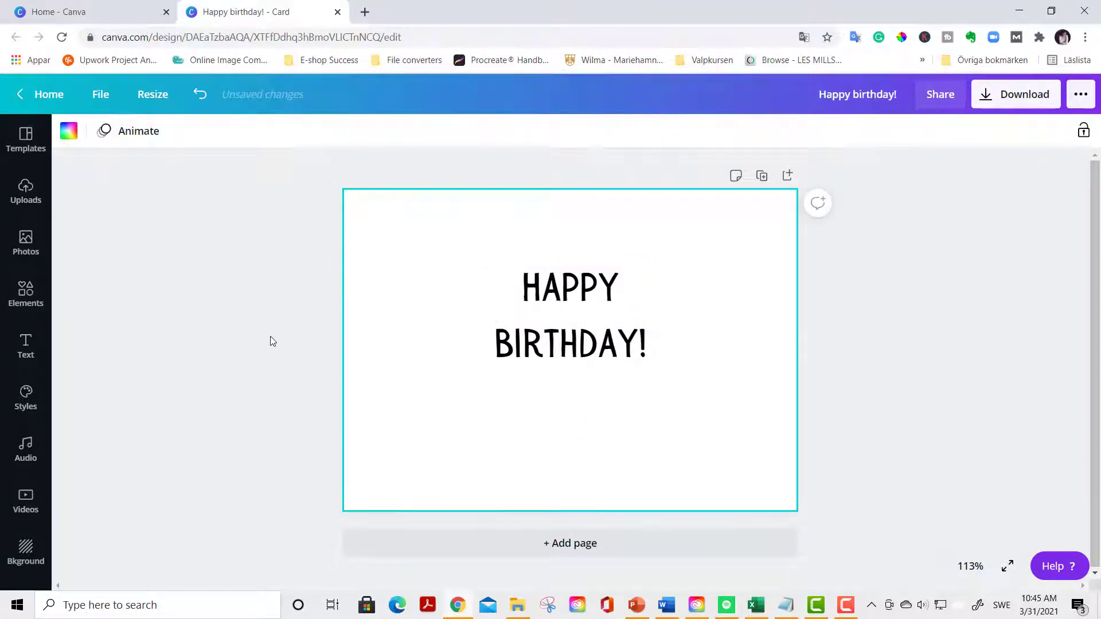
Search Elements for 'divider' and place a decorative divider under the heading.
left_click(25, 292)
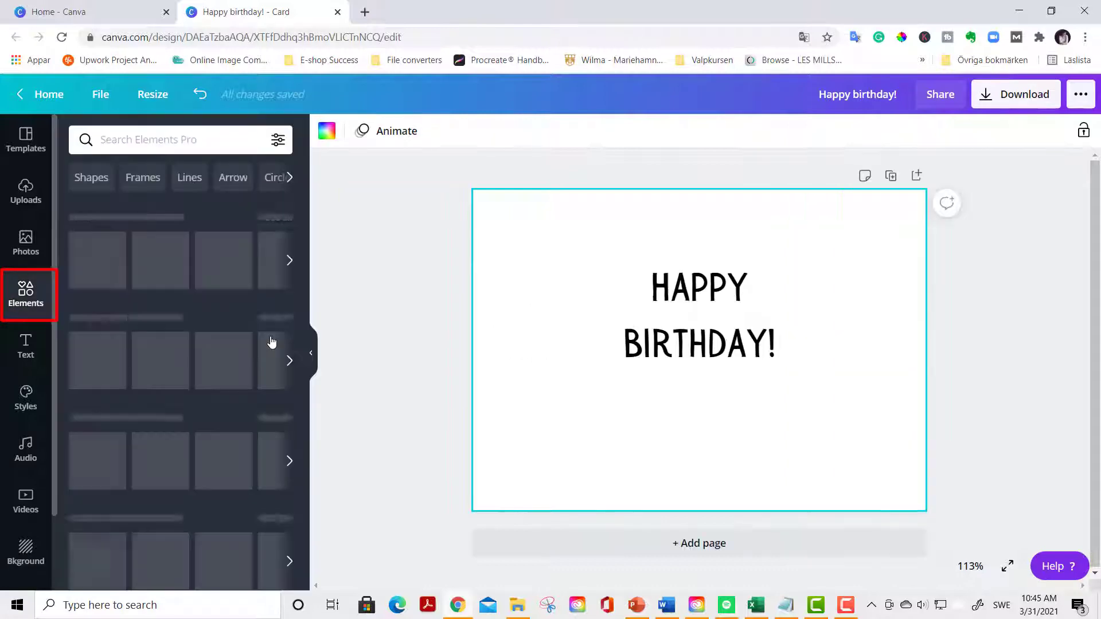
left_click(176, 138)
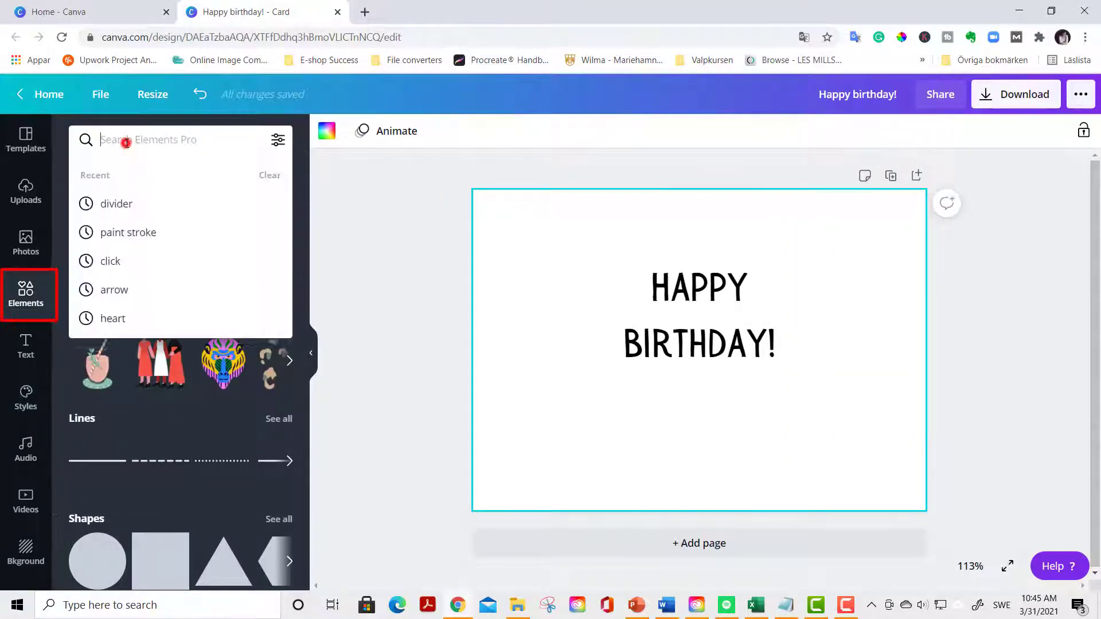
type("divider")
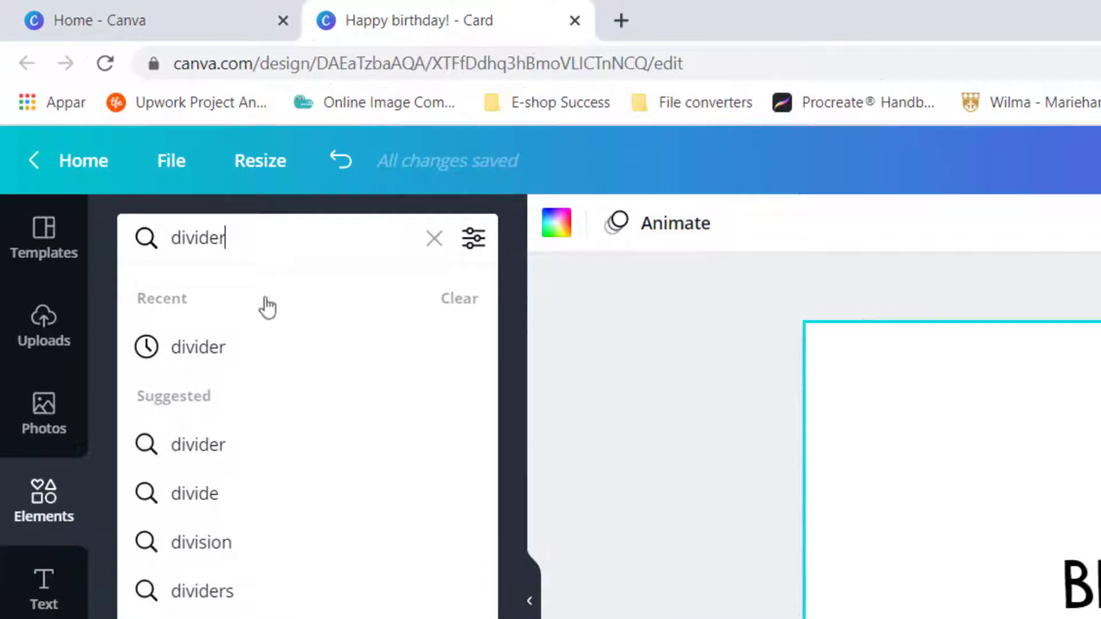
key("Enter")
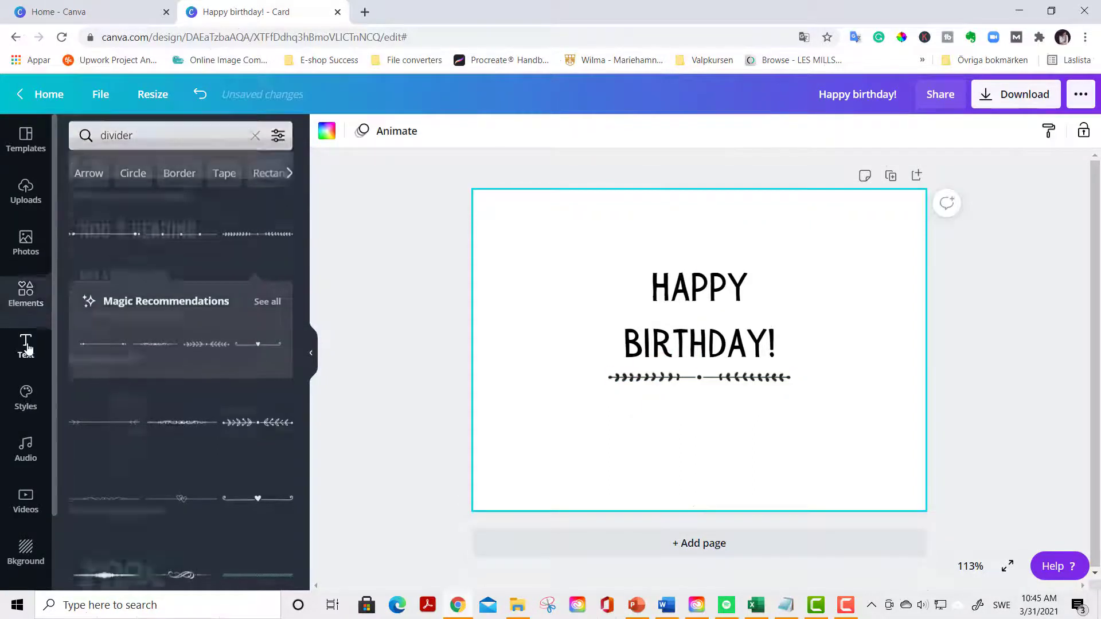
Add a subheading and centre it below the divider.
left_click(25, 346)
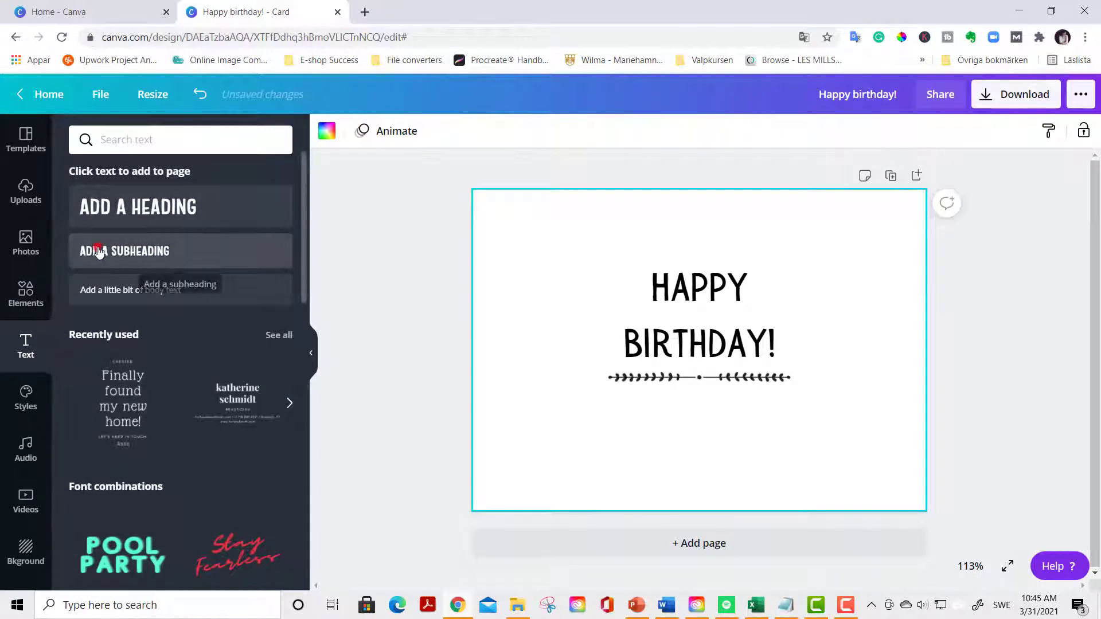
left_click(123, 251)
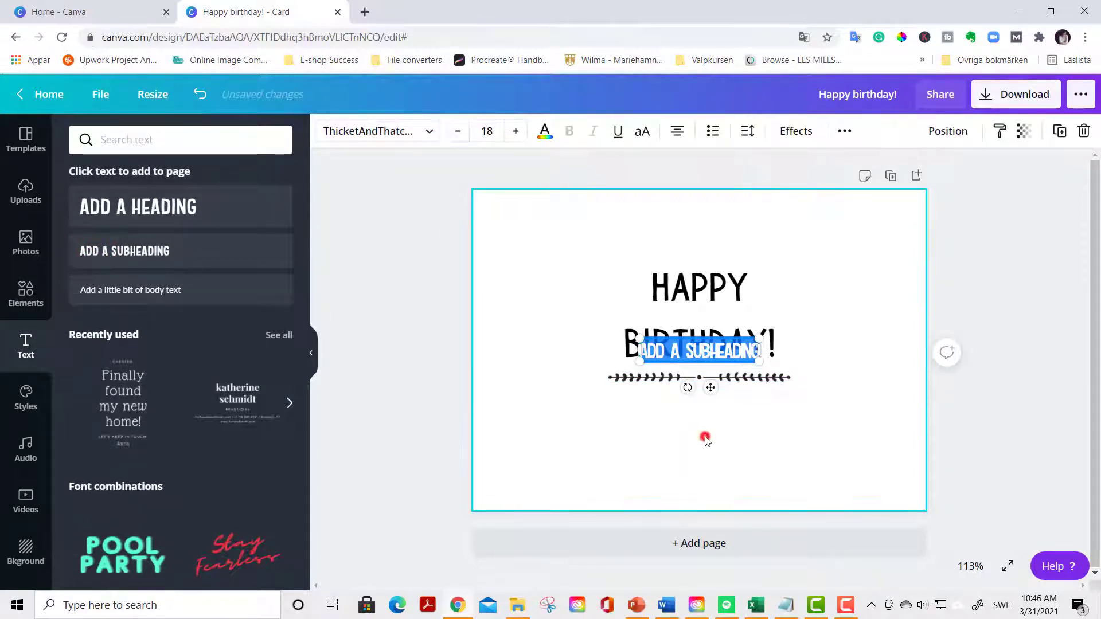
left_click_drag(698, 351, 699, 403)
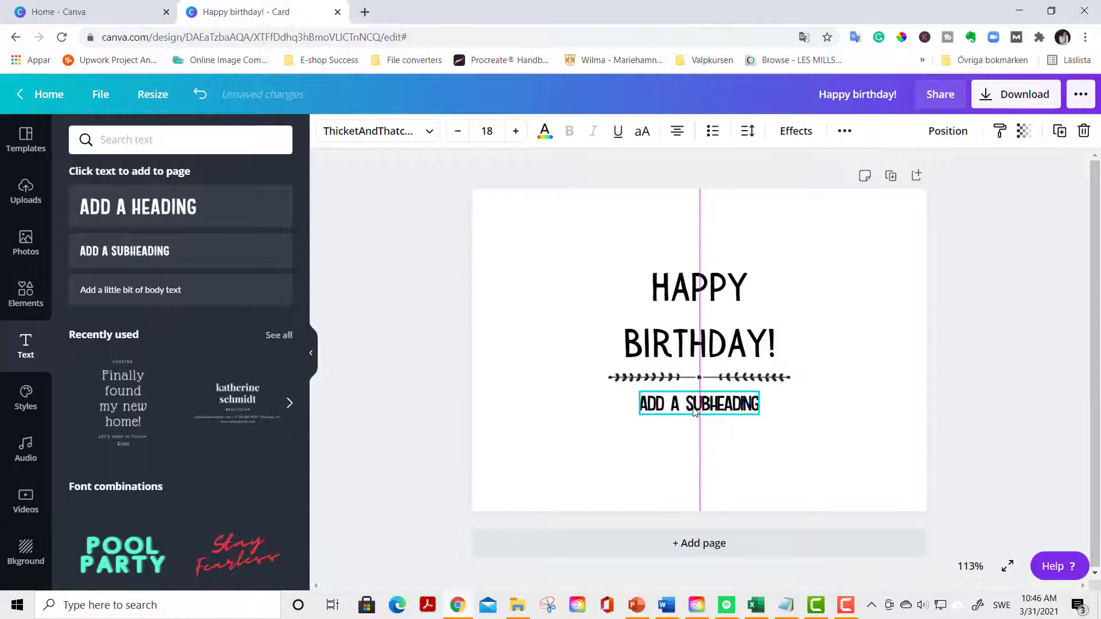
Set the subheading to Montserrat reading 'I wish a fantastic day.'.
type("sensa wild fill")
type("montserra")
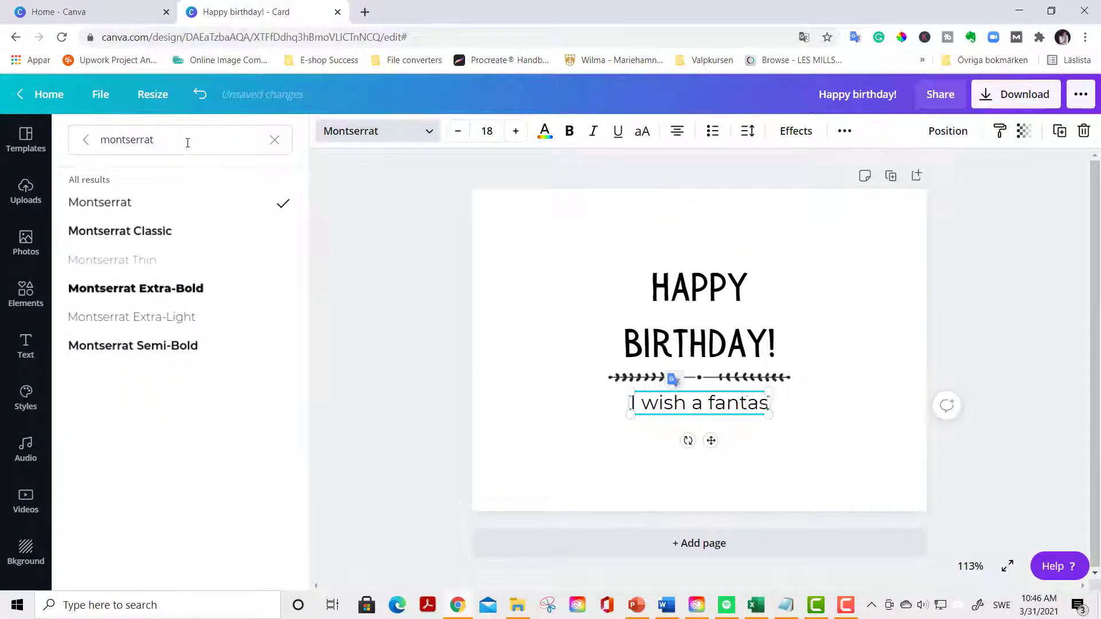
type("tic day.")
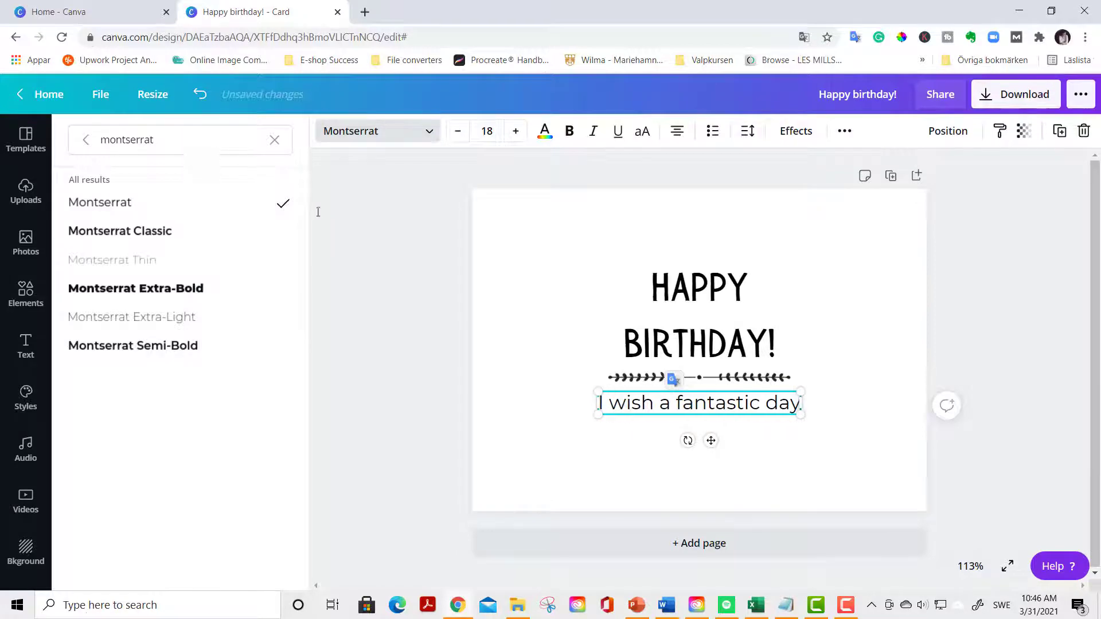
left_click(26, 191)
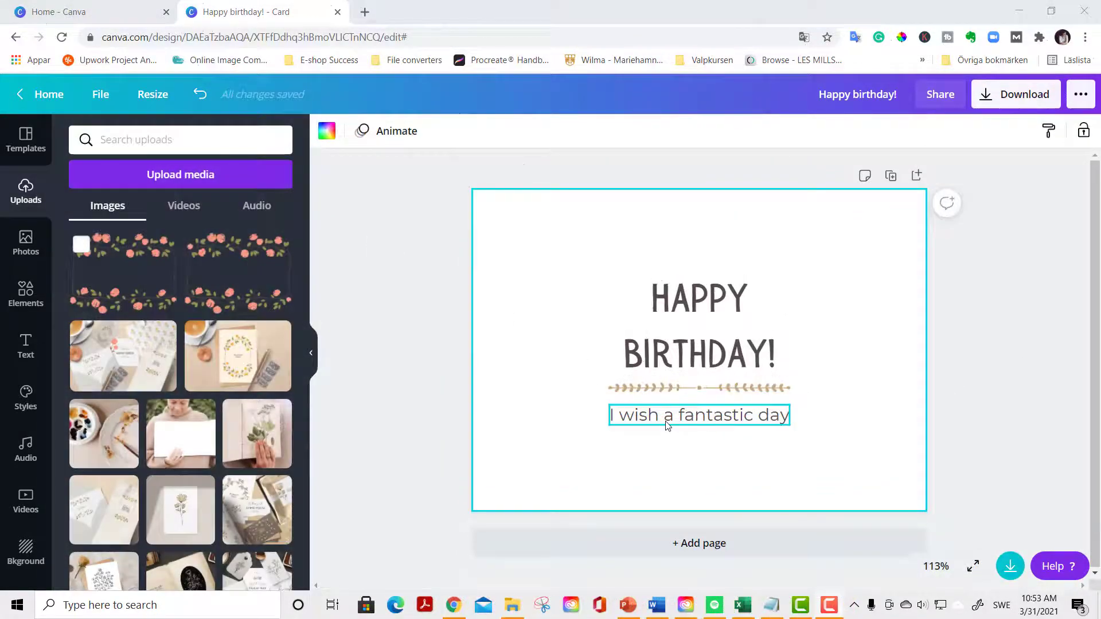
left_click(699, 414)
type(" you")
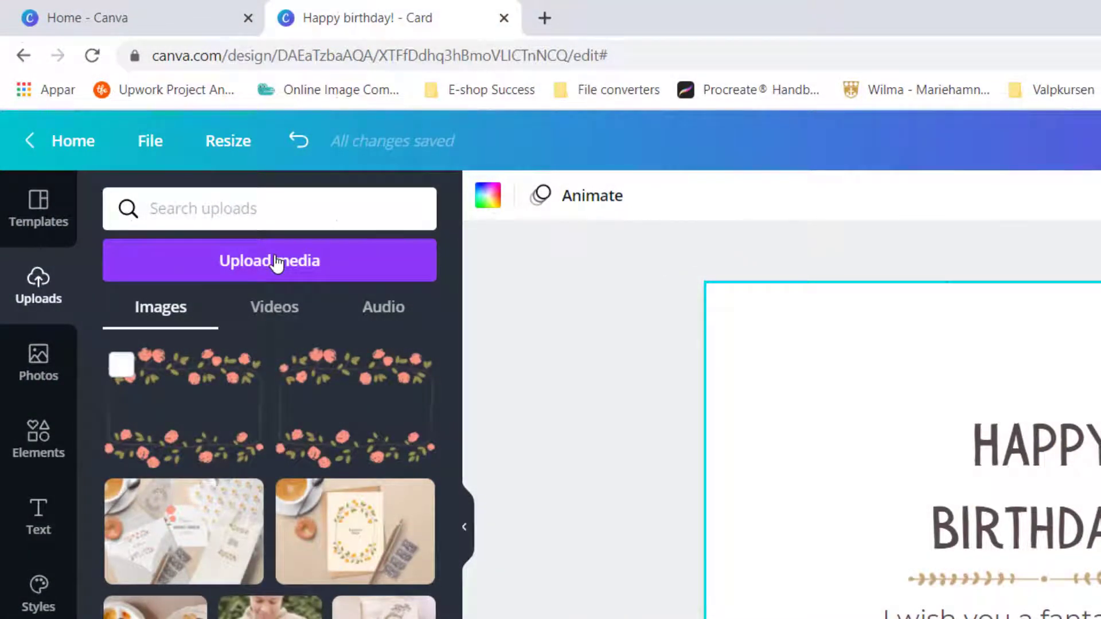
Upload the floral rose border PNG from the device and place it framing the card.
left_click(269, 260)
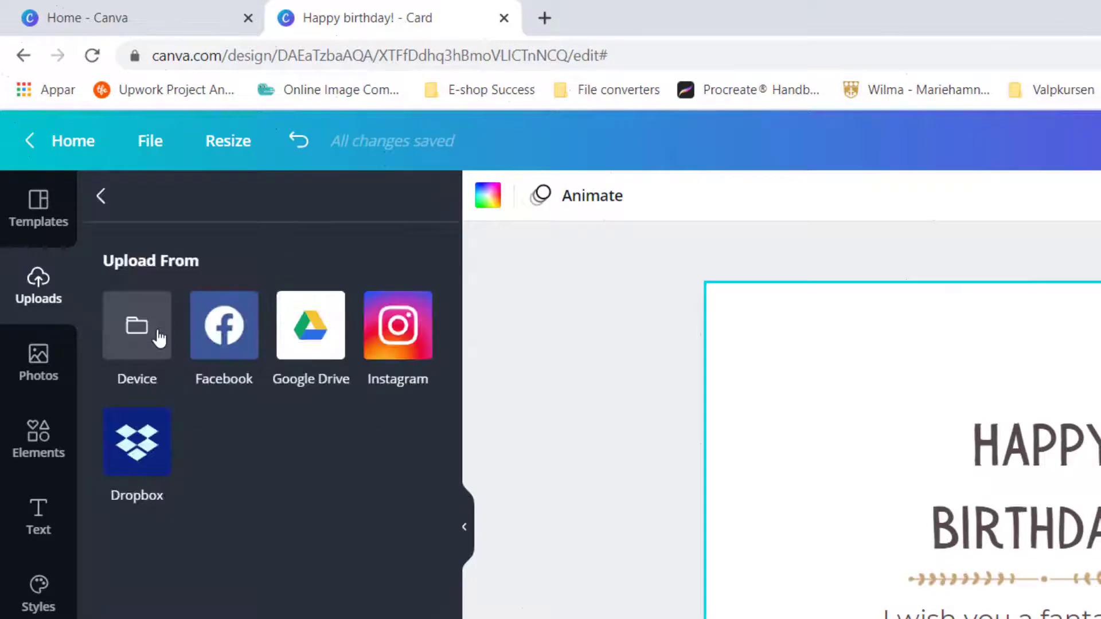
left_click(136, 325)
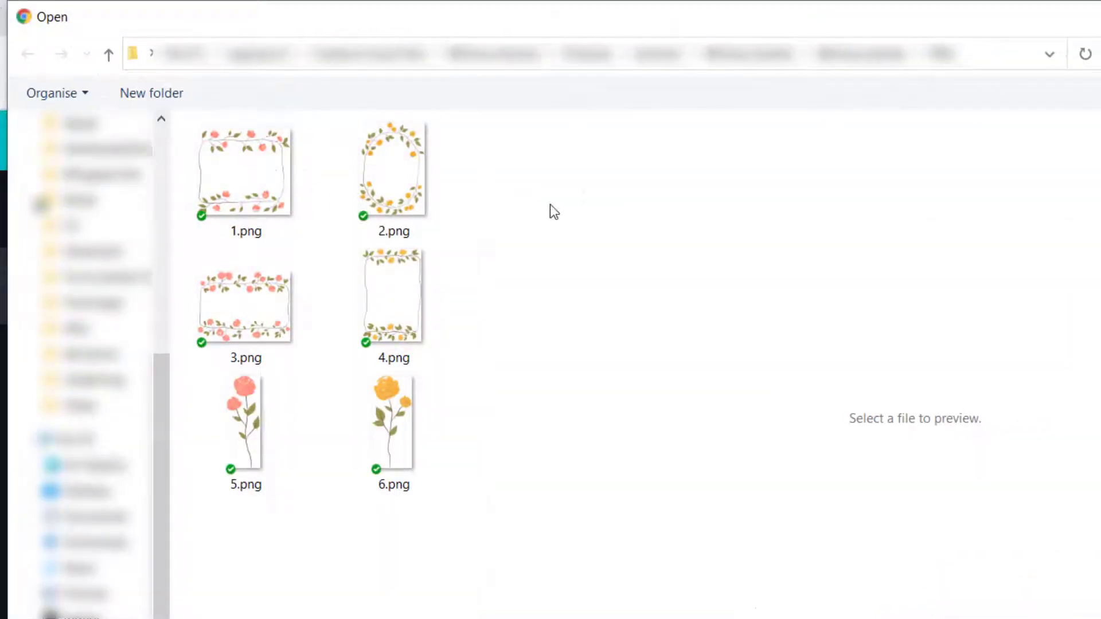
left_click(393, 295)
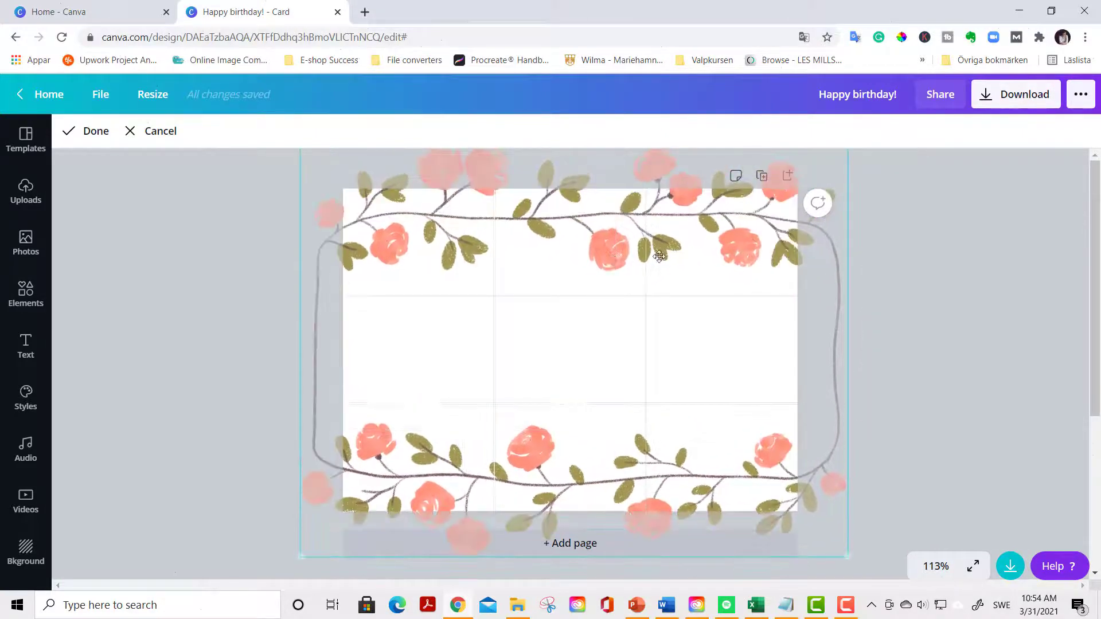
left_click(84, 131)
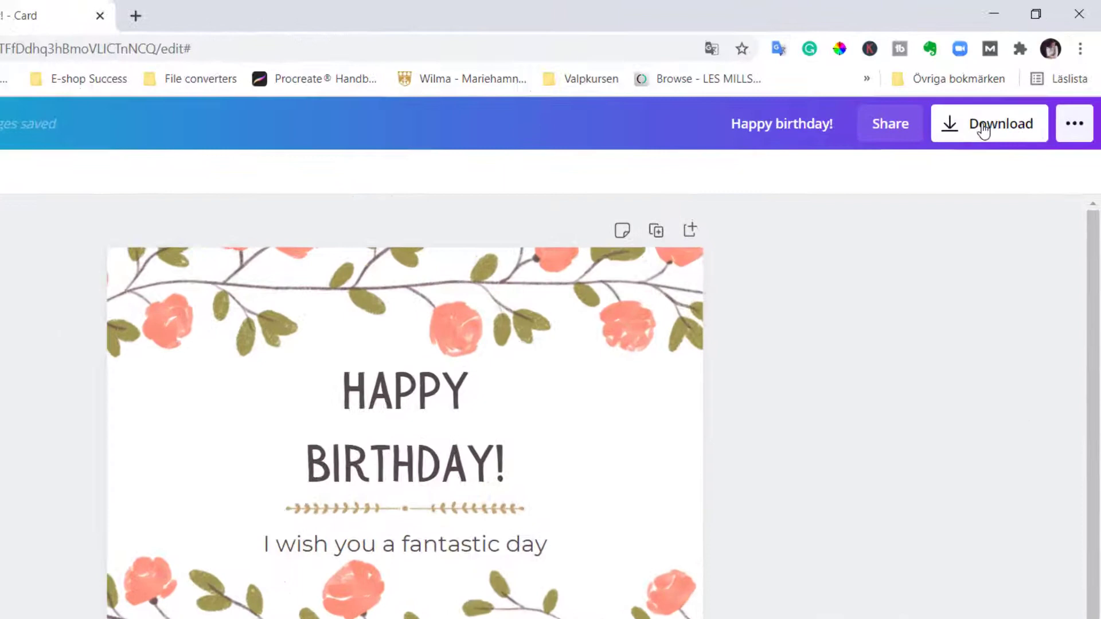
Download the card as PDF Print with crop marks and bleed.
left_click(989, 123)
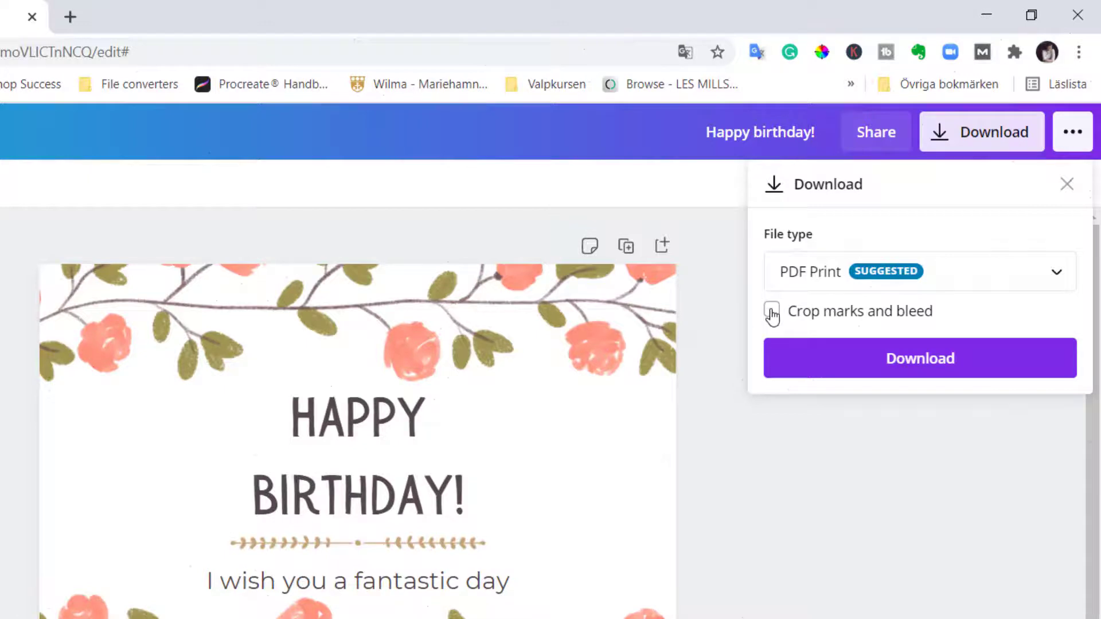
left_click(771, 311)
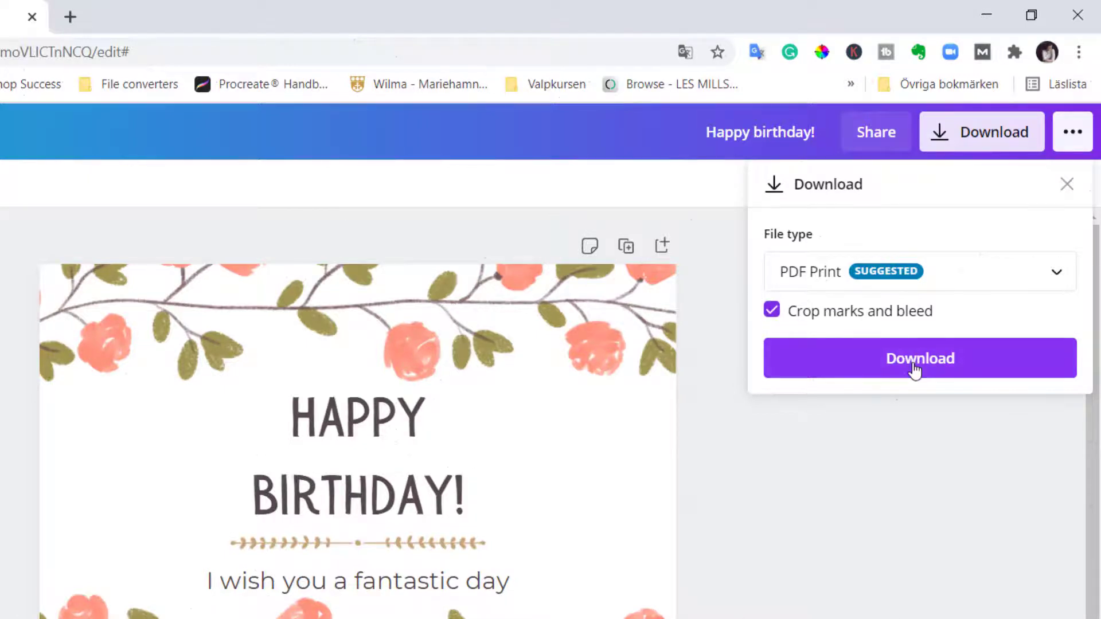
left_click(918, 358)
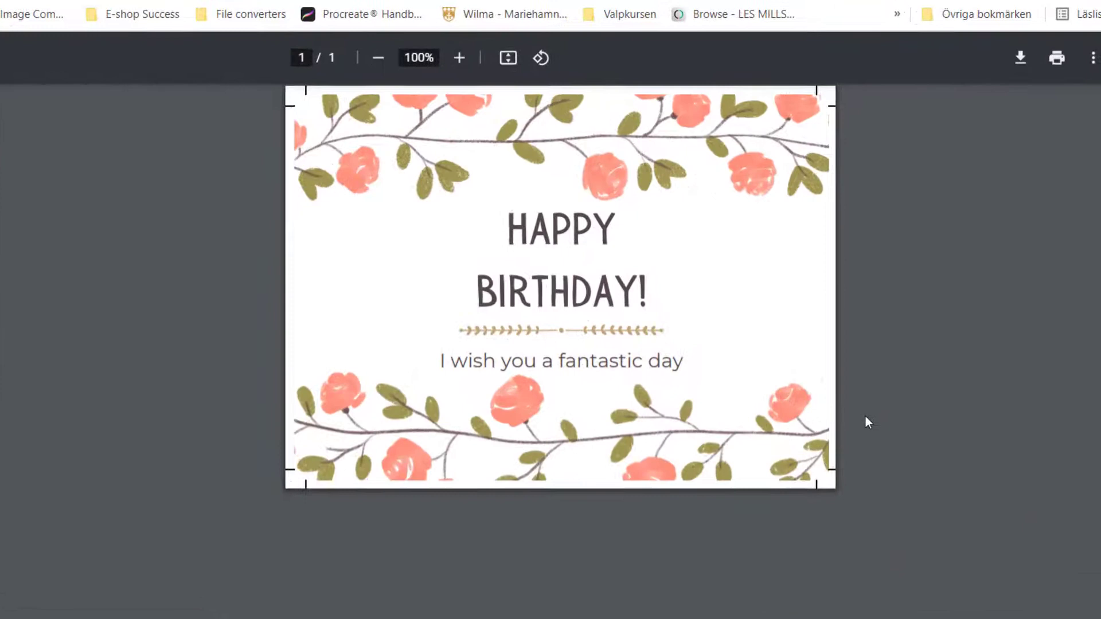